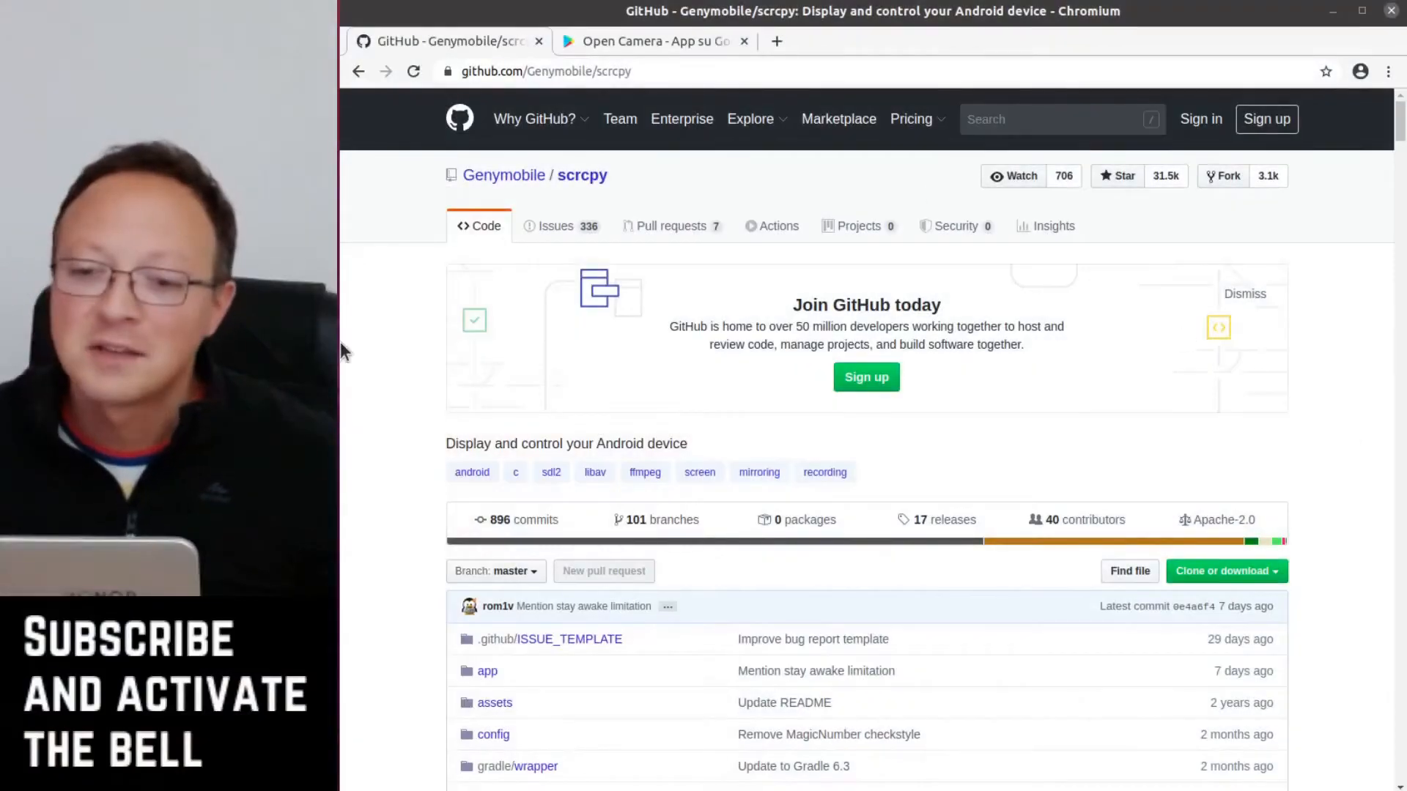
pyautogui.moveTo(379, 317)
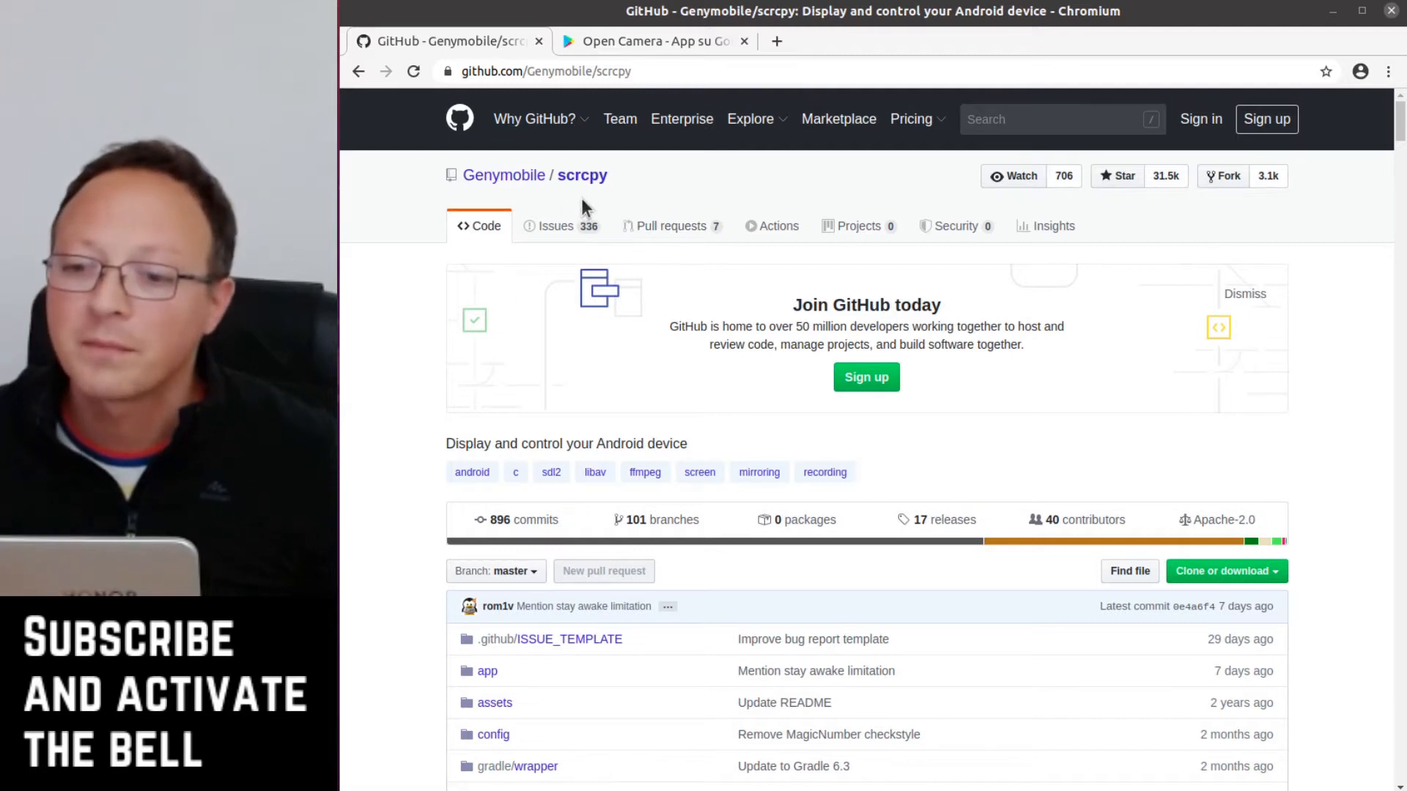
pyautogui.moveTo(586, 235)
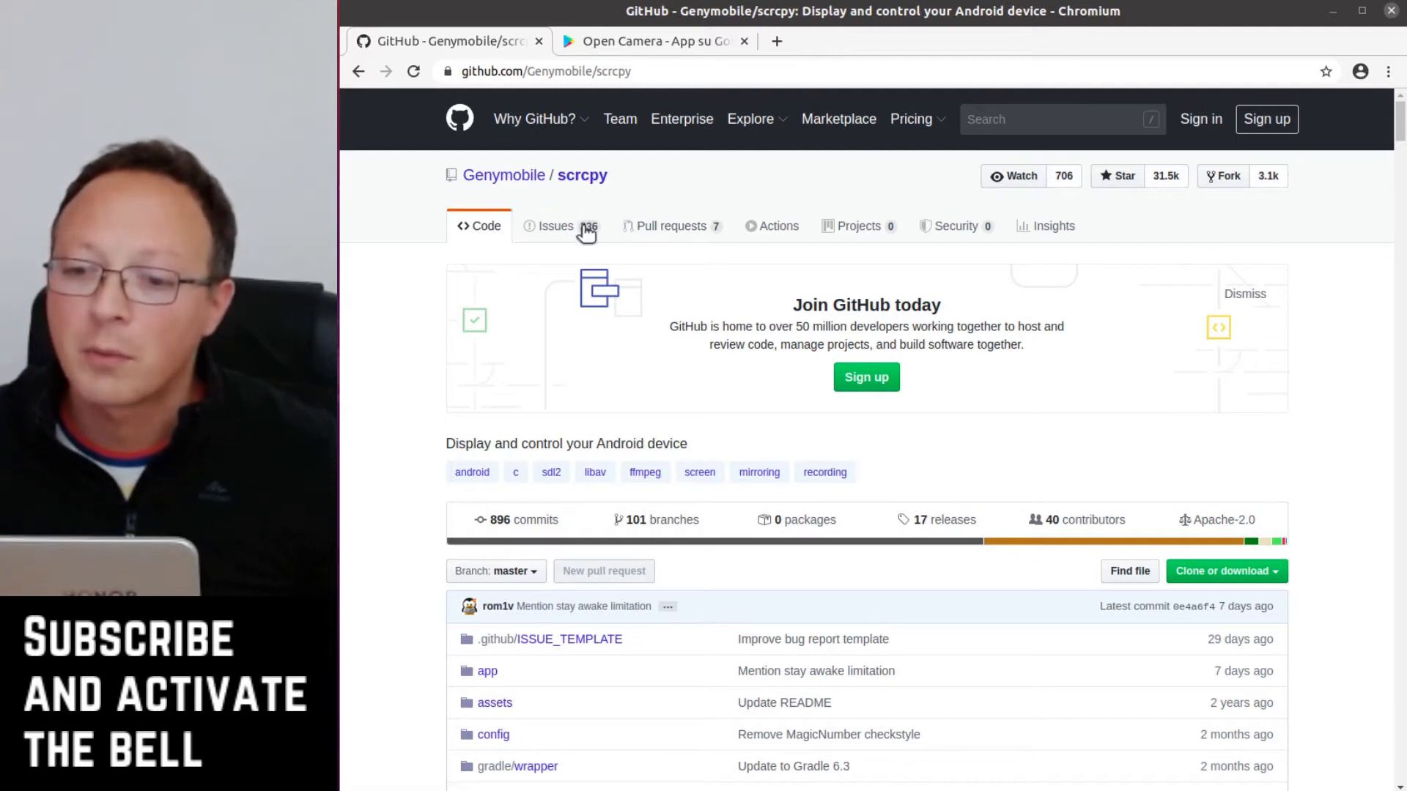
# Scroll down through the current Google Play page to review its contents.
pyautogui.scroll(-3)
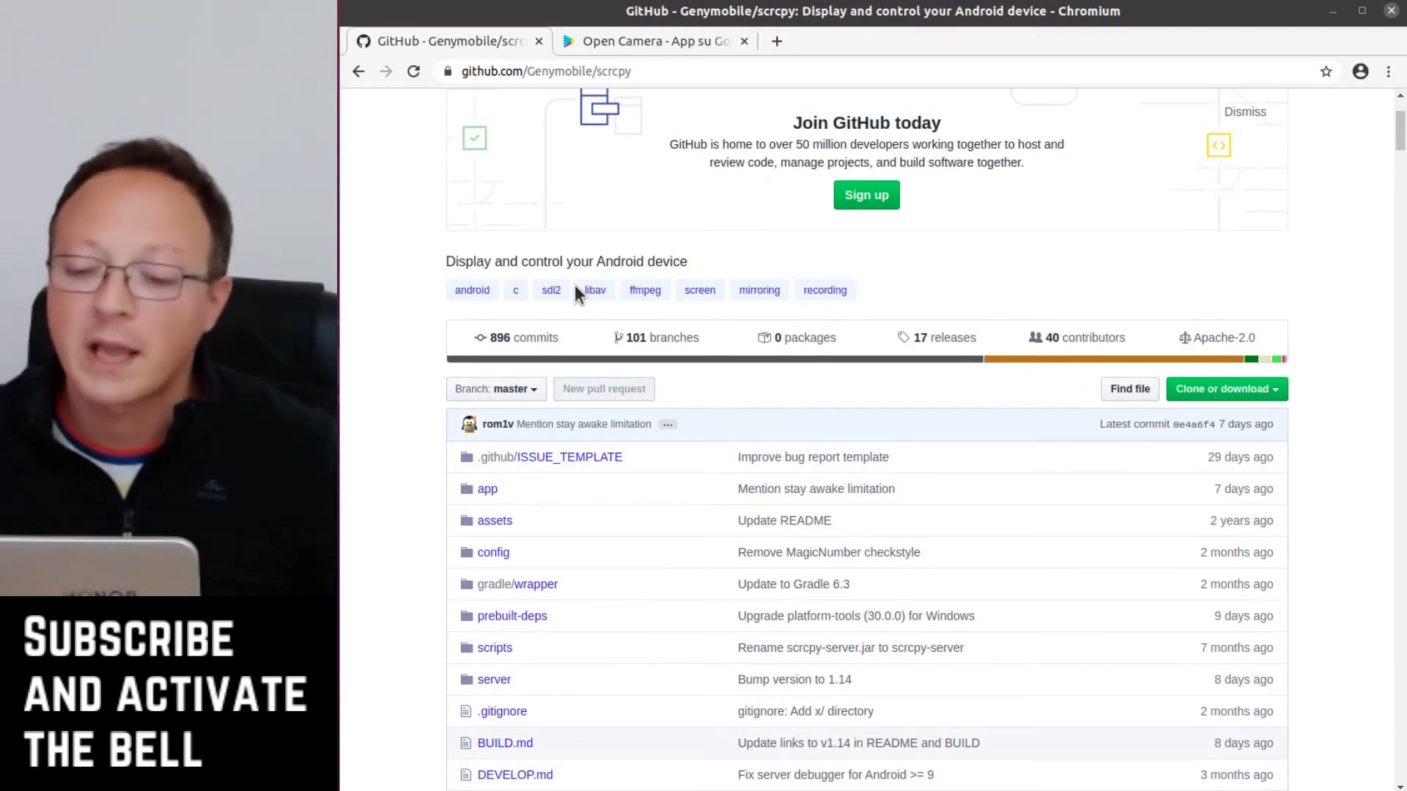
pyautogui.scroll(-3)
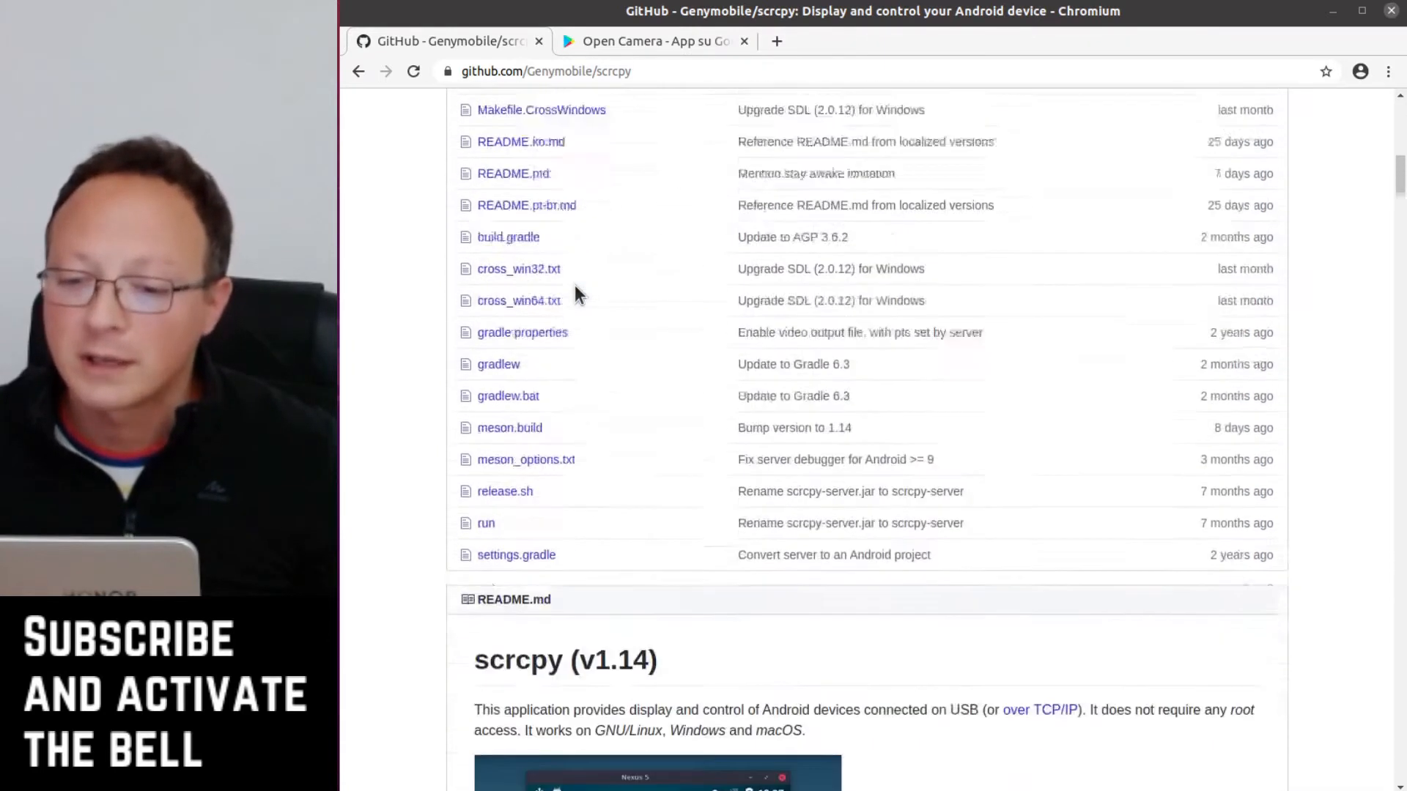
pyautogui.scroll(-3)
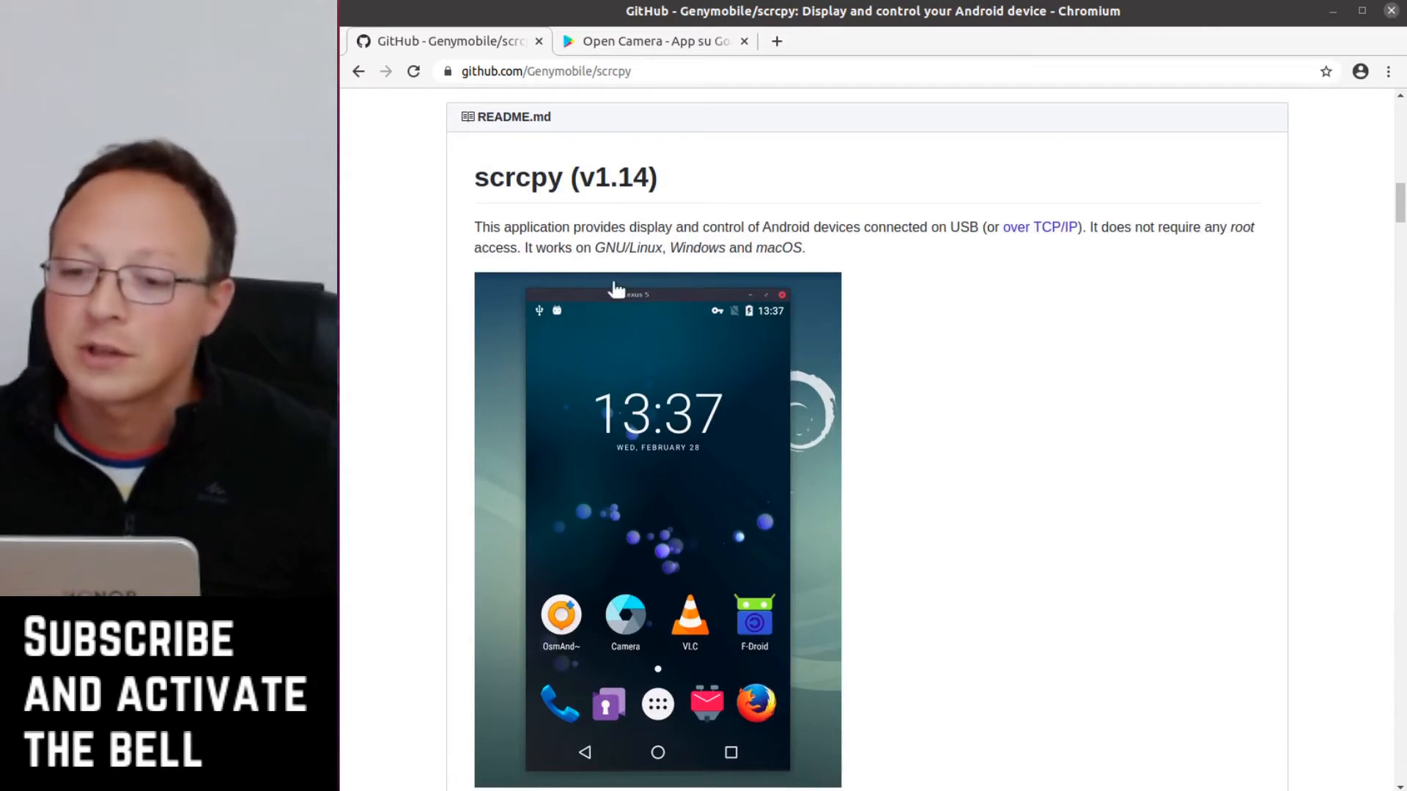
pyautogui.scroll(-3)
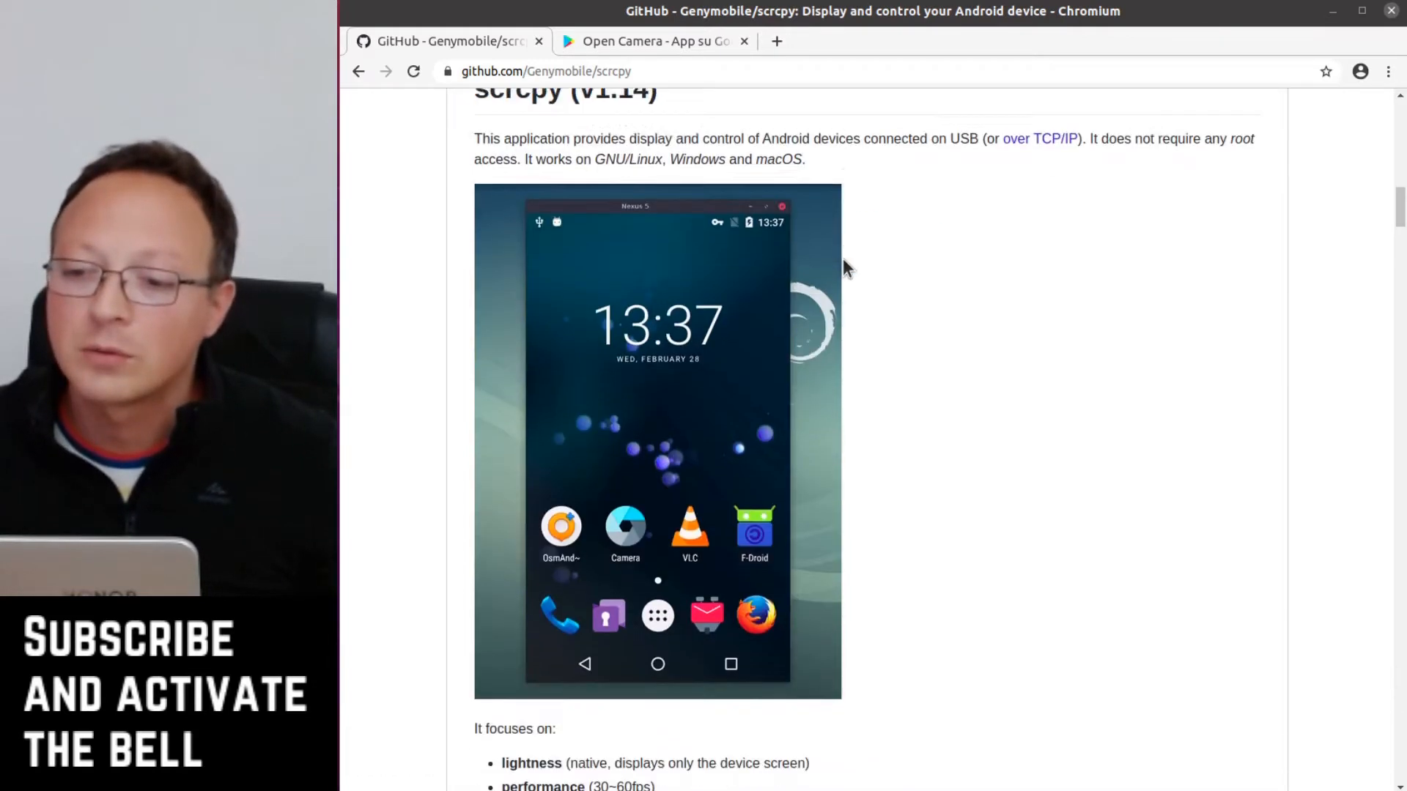
pyautogui.scroll(-3)
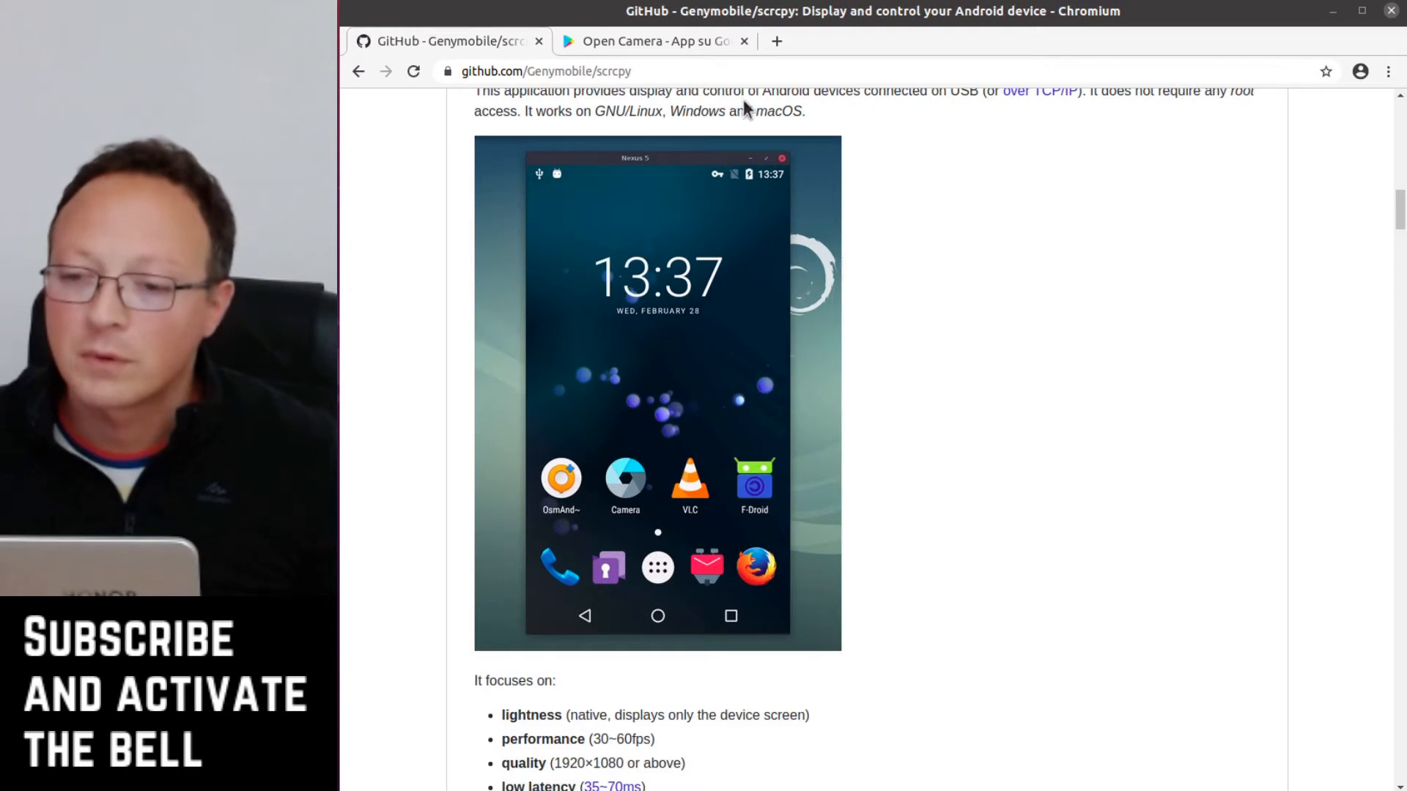
pyautogui.moveTo(687, 140)
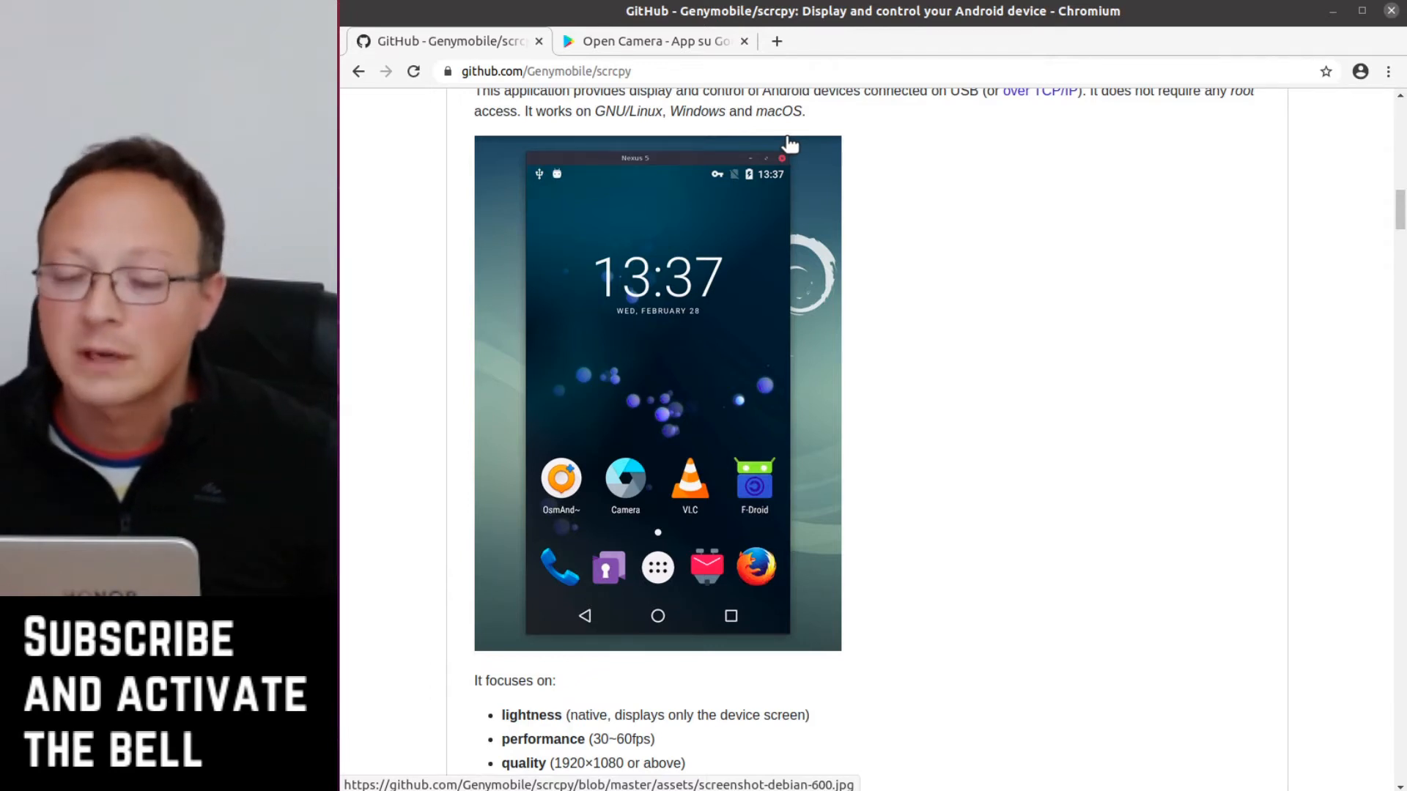
pyautogui.scroll(-3)
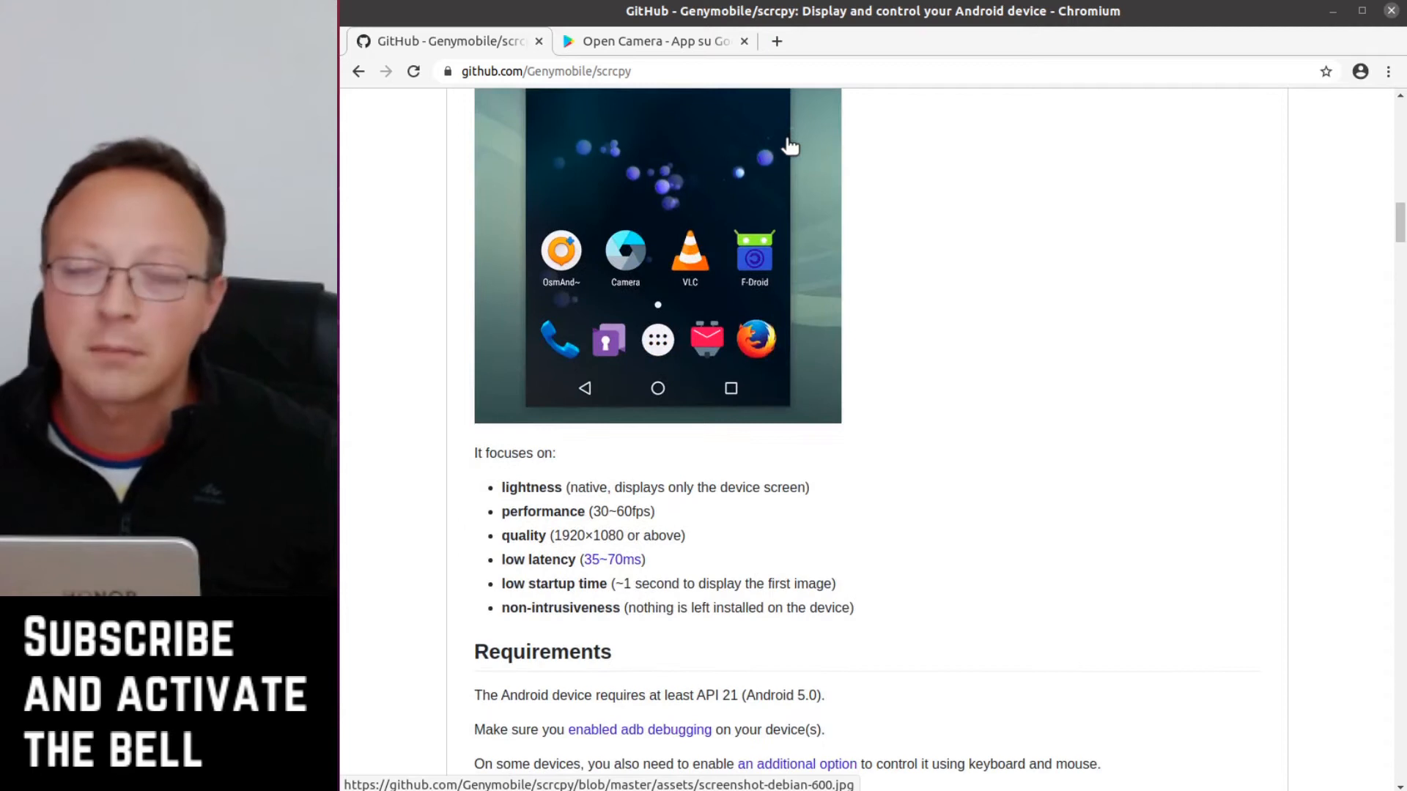
pyautogui.moveTo(639, 587)
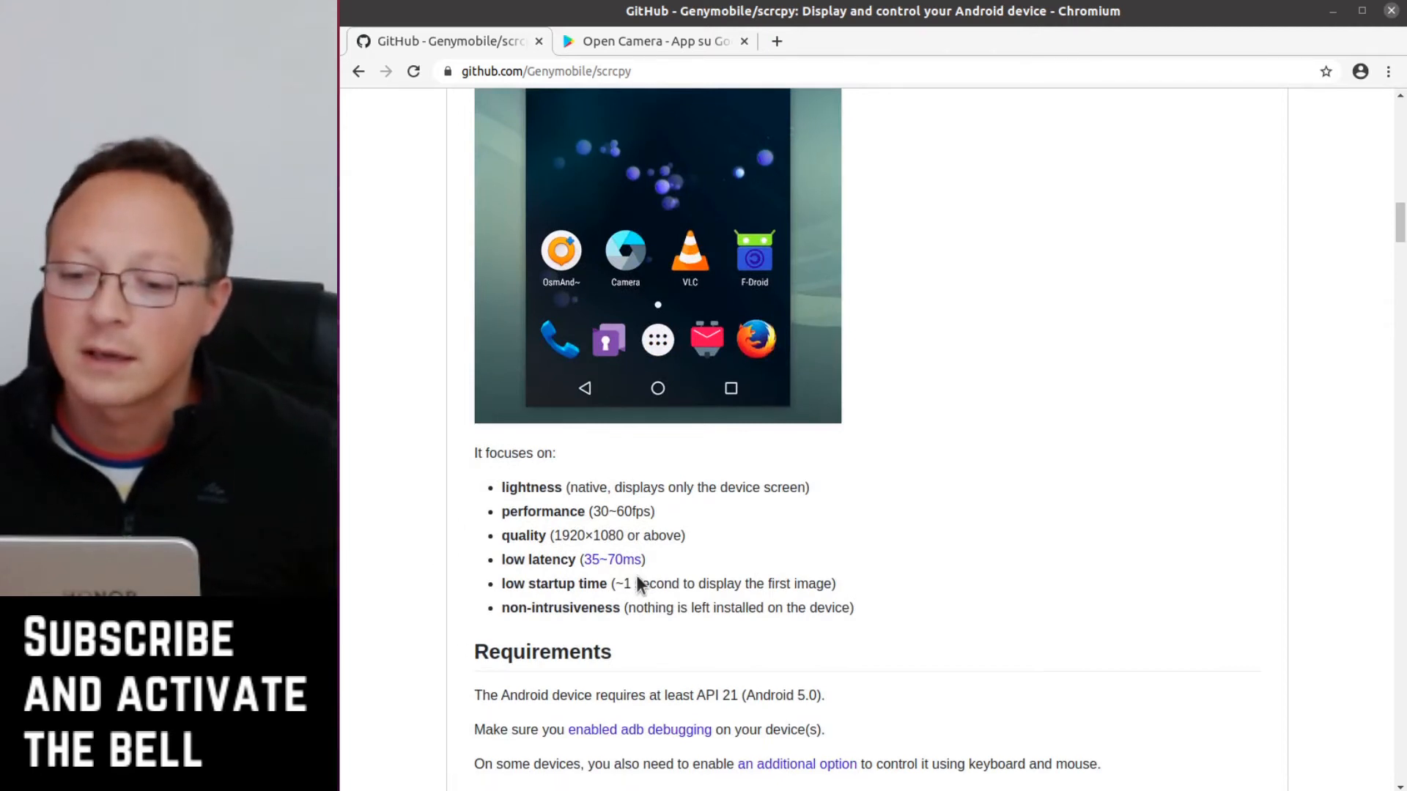
pyautogui.moveTo(783, 455)
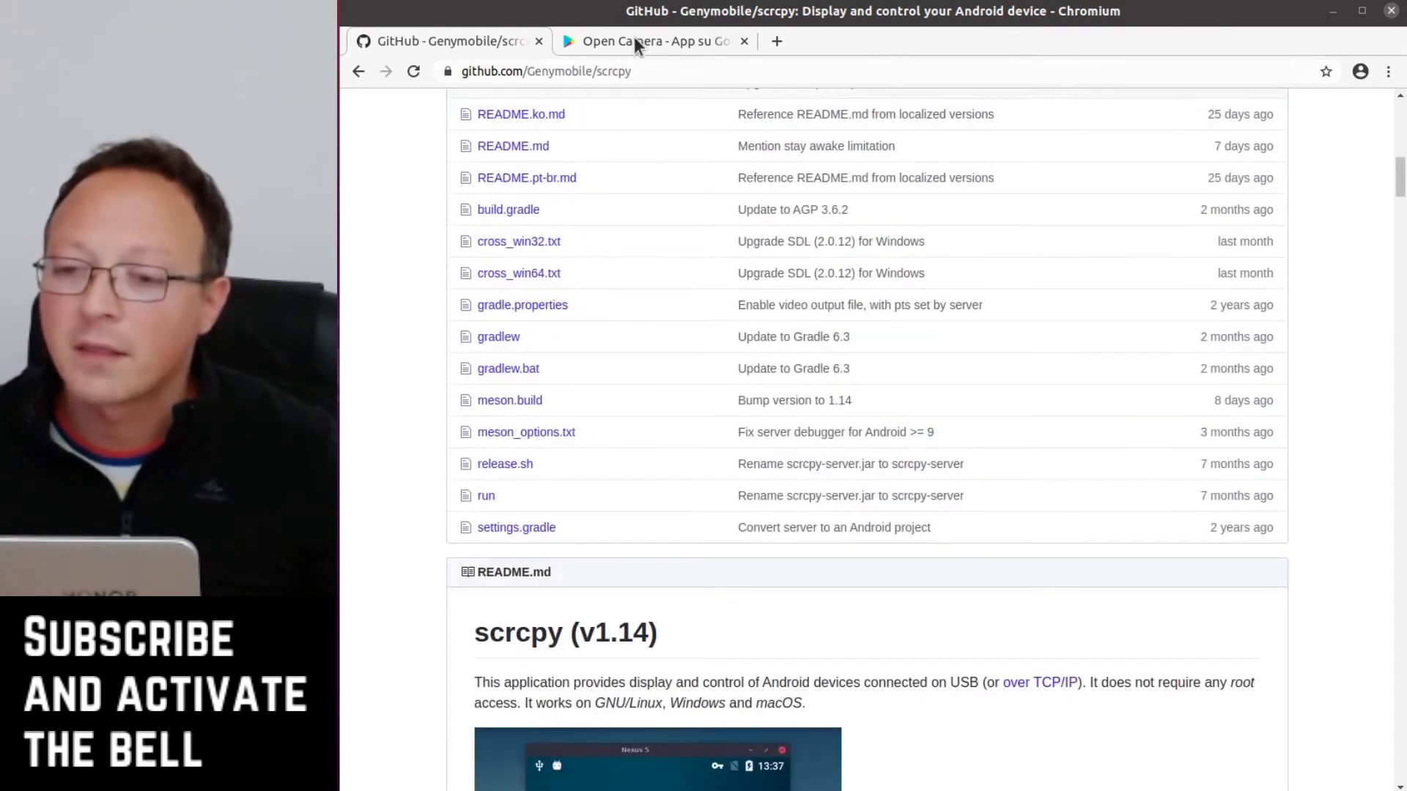
# Switch to the Open Camera store listing and browse its install option and screenshots.
pyautogui.click(639, 41)
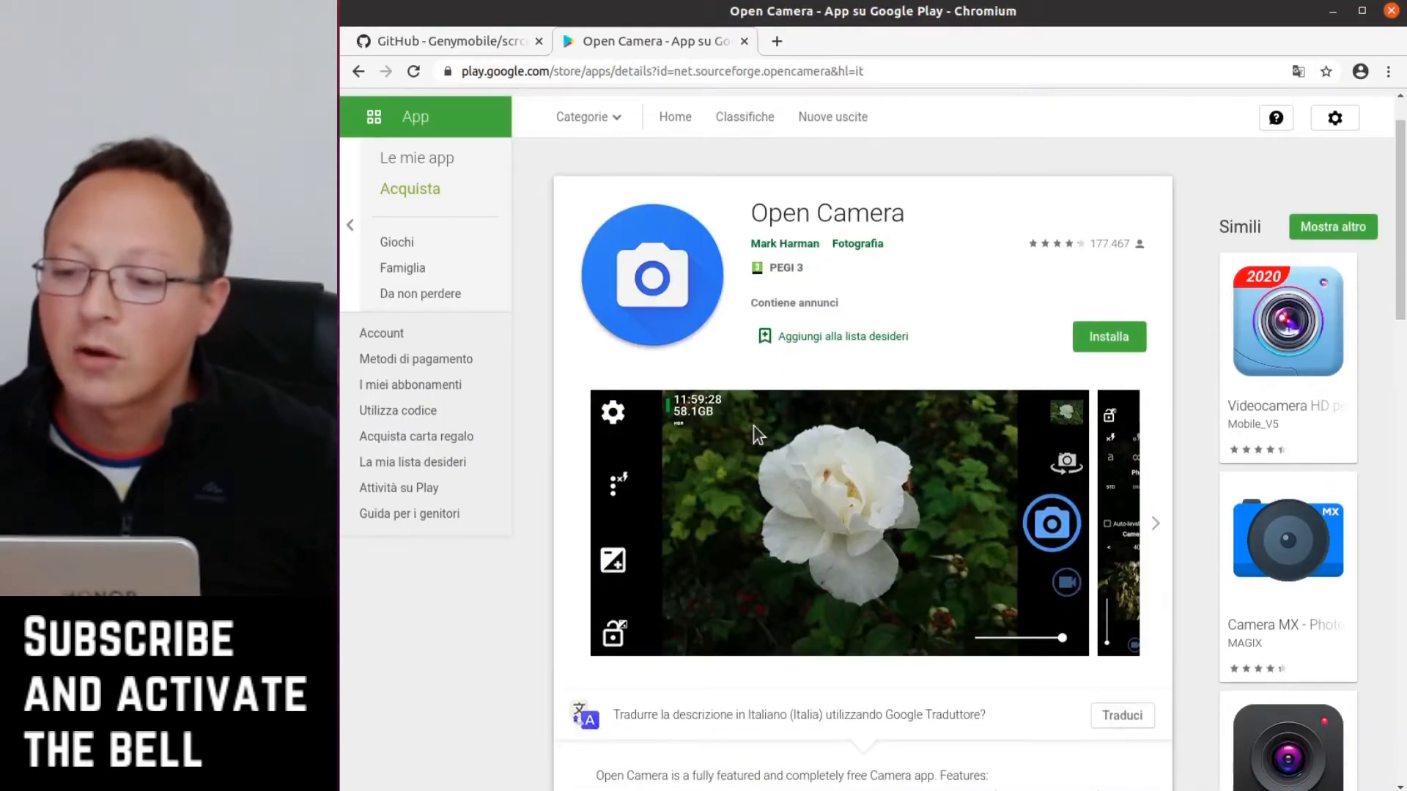
pyautogui.scroll(-3)
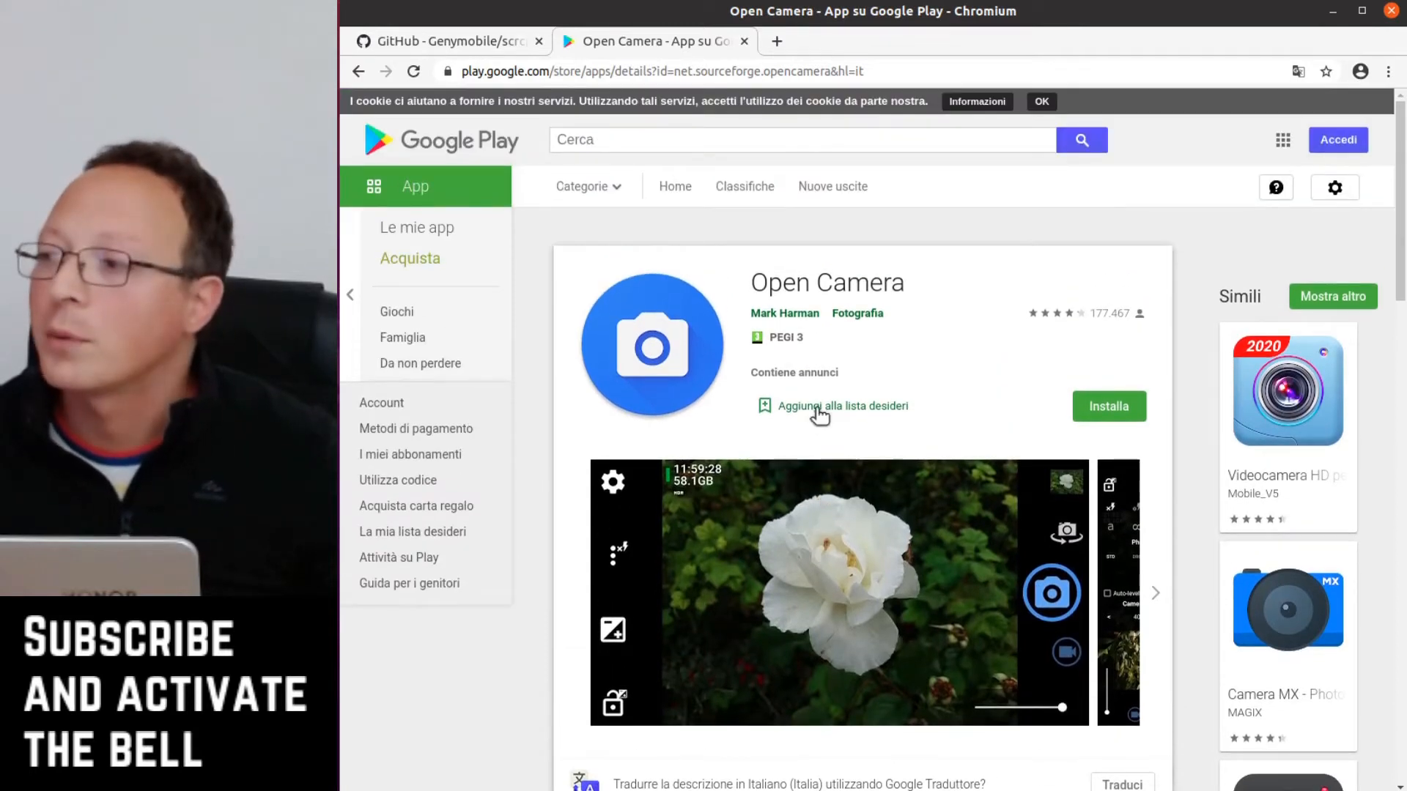
pyautogui.moveTo(695, 306)
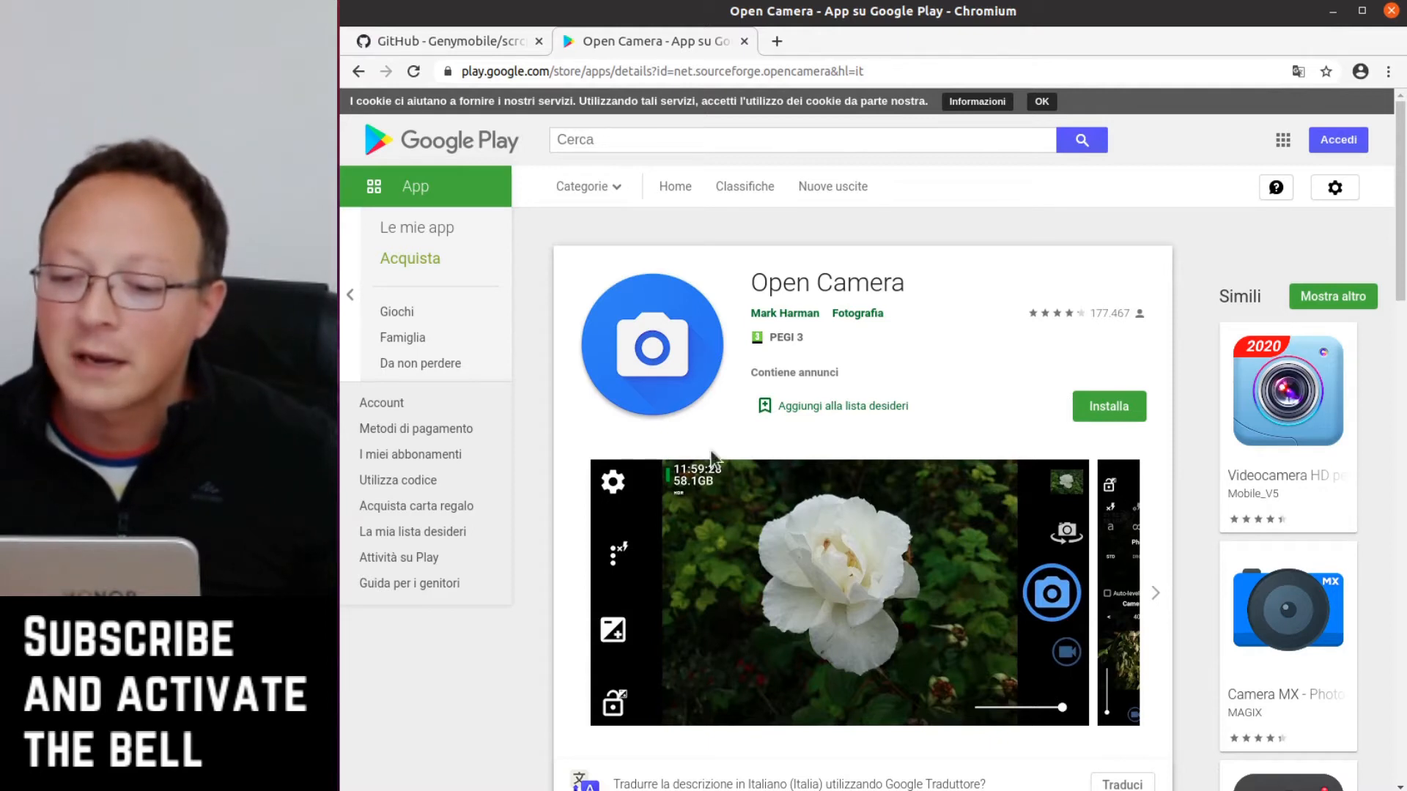
pyautogui.moveTo(627, 509)
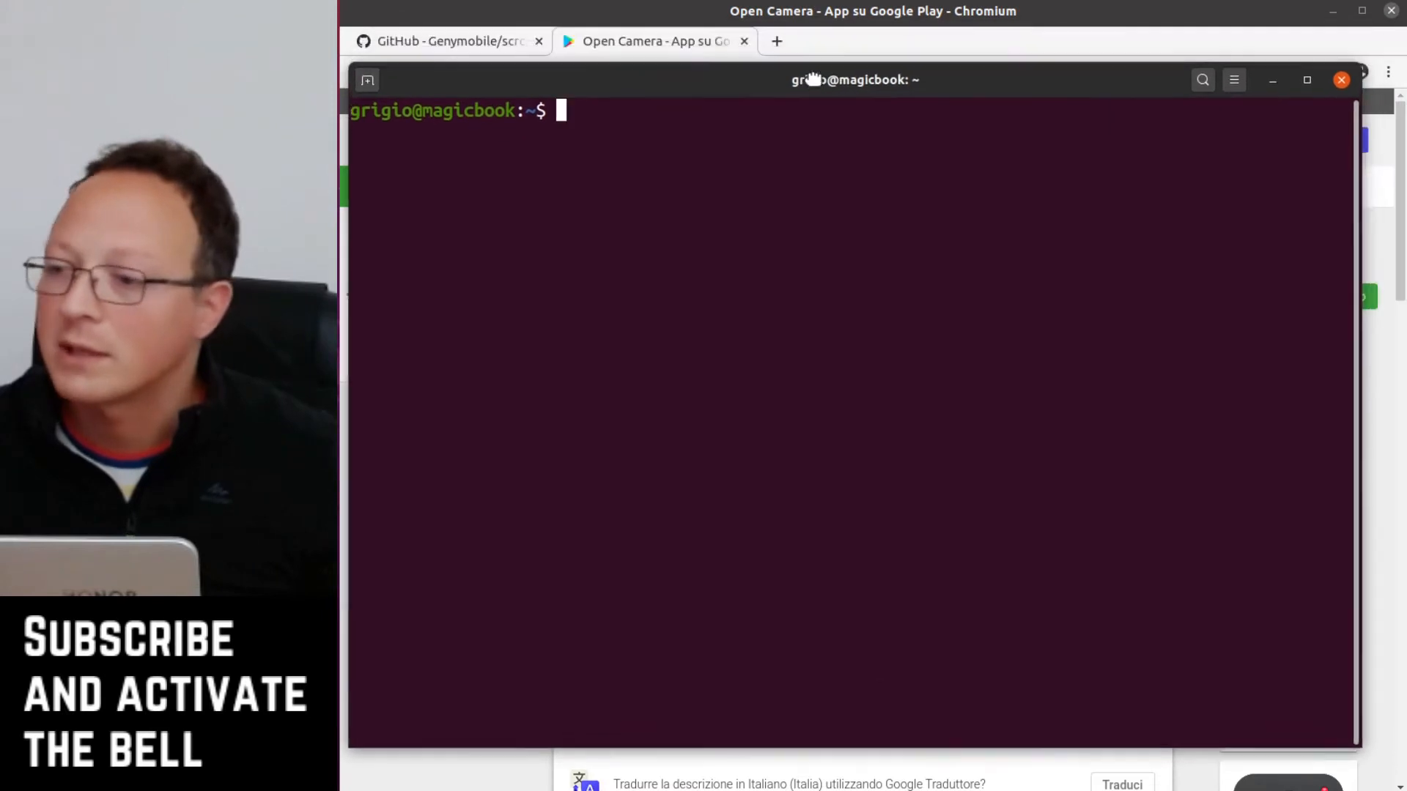
# Run scrcpy from the terminal so the phone's home screen is mirrored in a window.
pyautogui.write('scr')
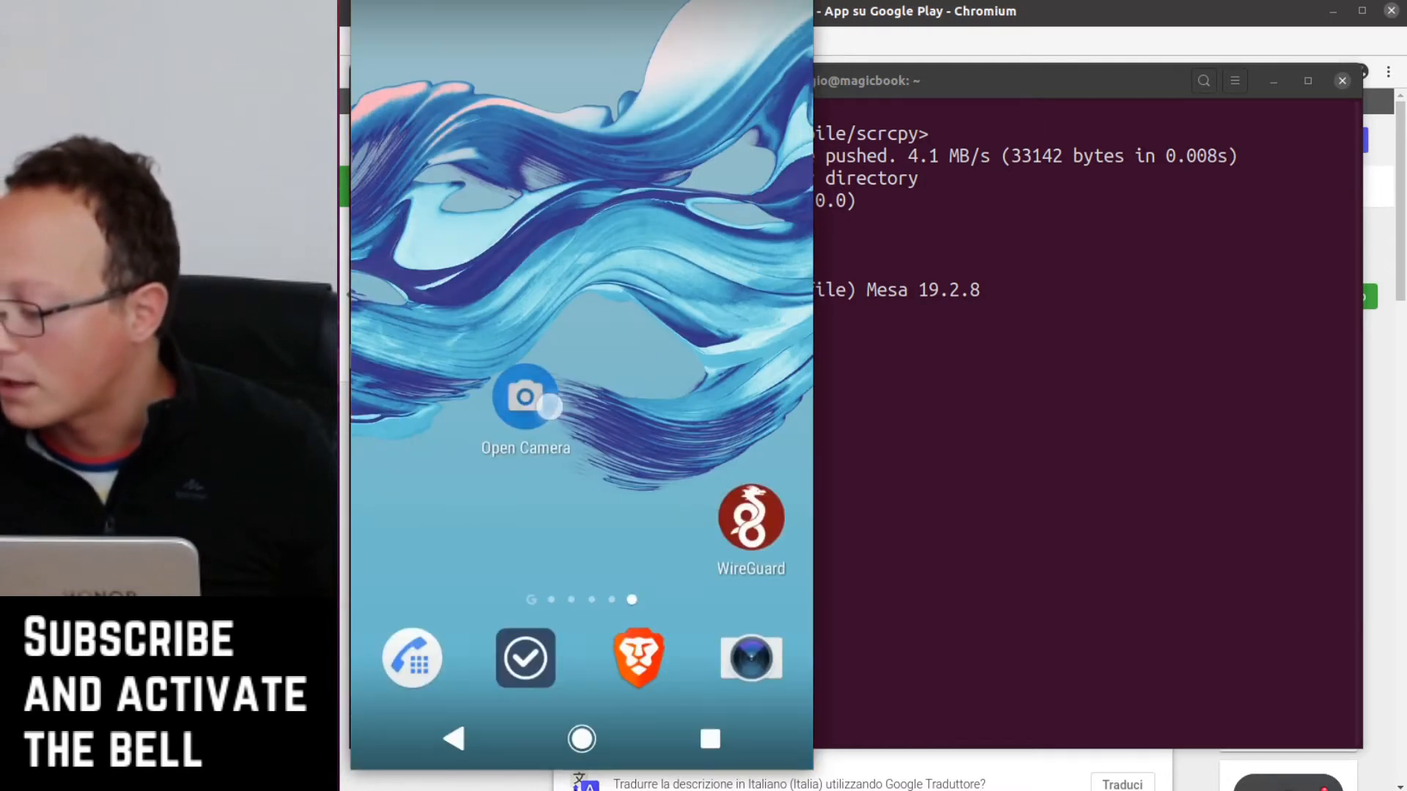
# Launch Open Camera on the mirrored phone to show the live camera preview.
pyautogui.click(524, 401)
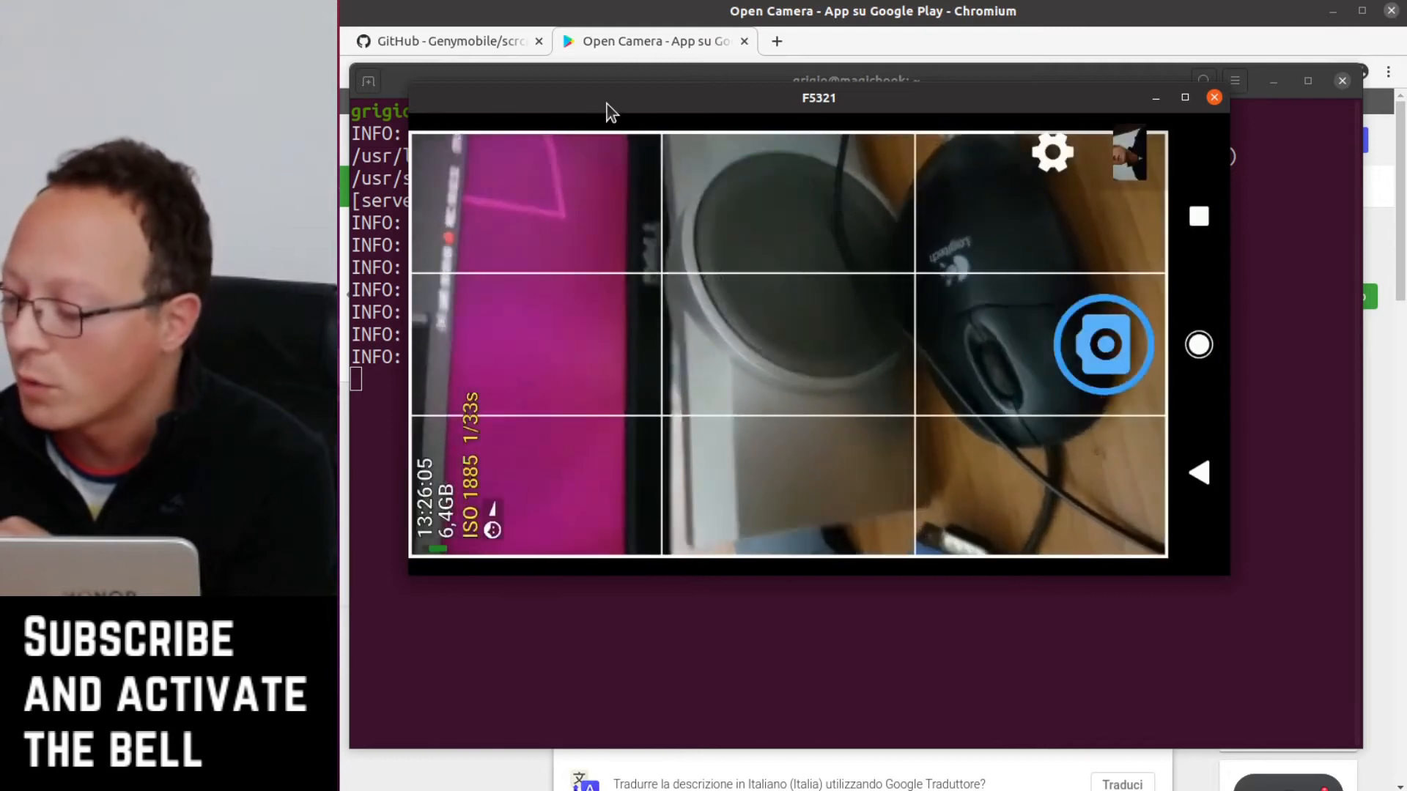
# Reach Open Camera's On-screen GUI settings and select the Modalità Immersiva option.
pyautogui.click(1050, 154)
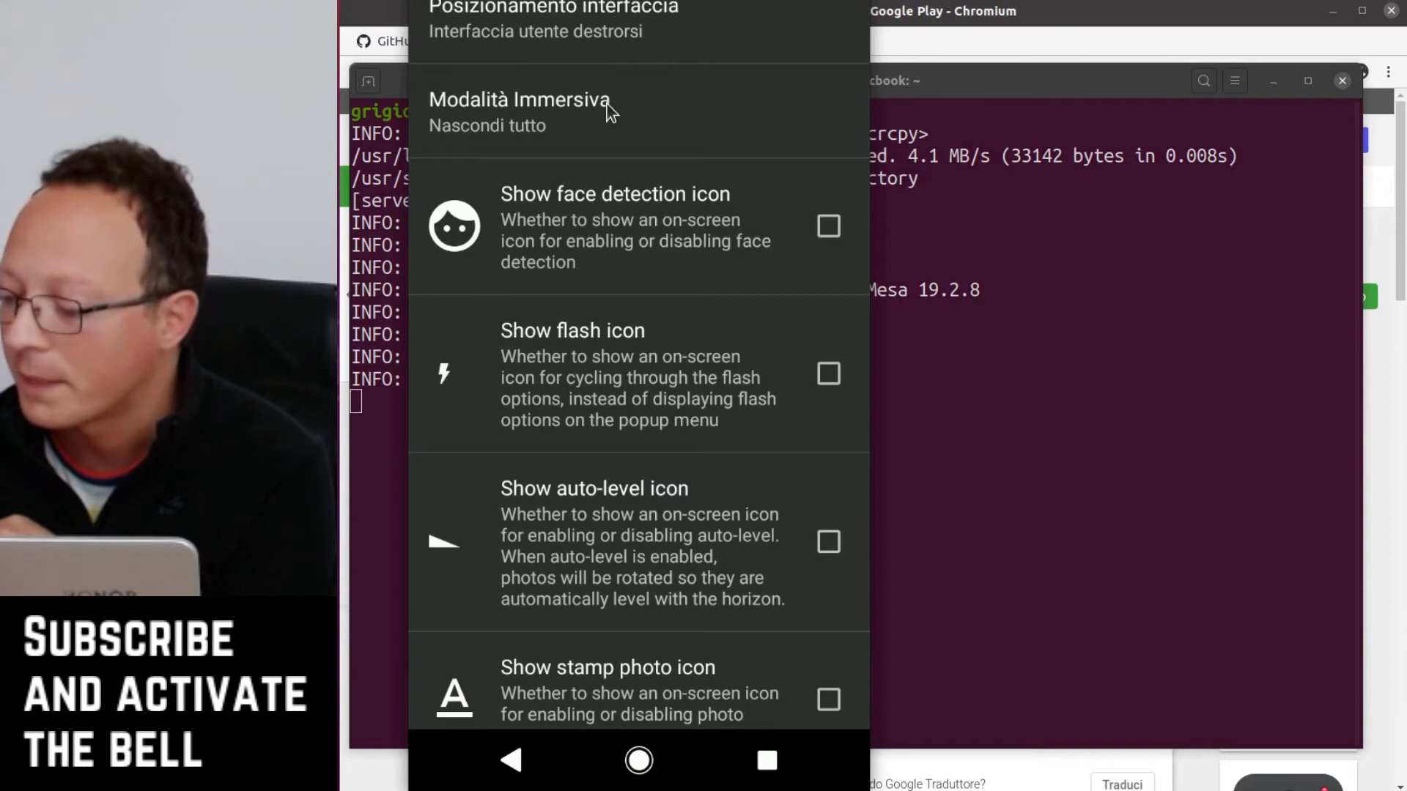
pyautogui.click(517, 109)
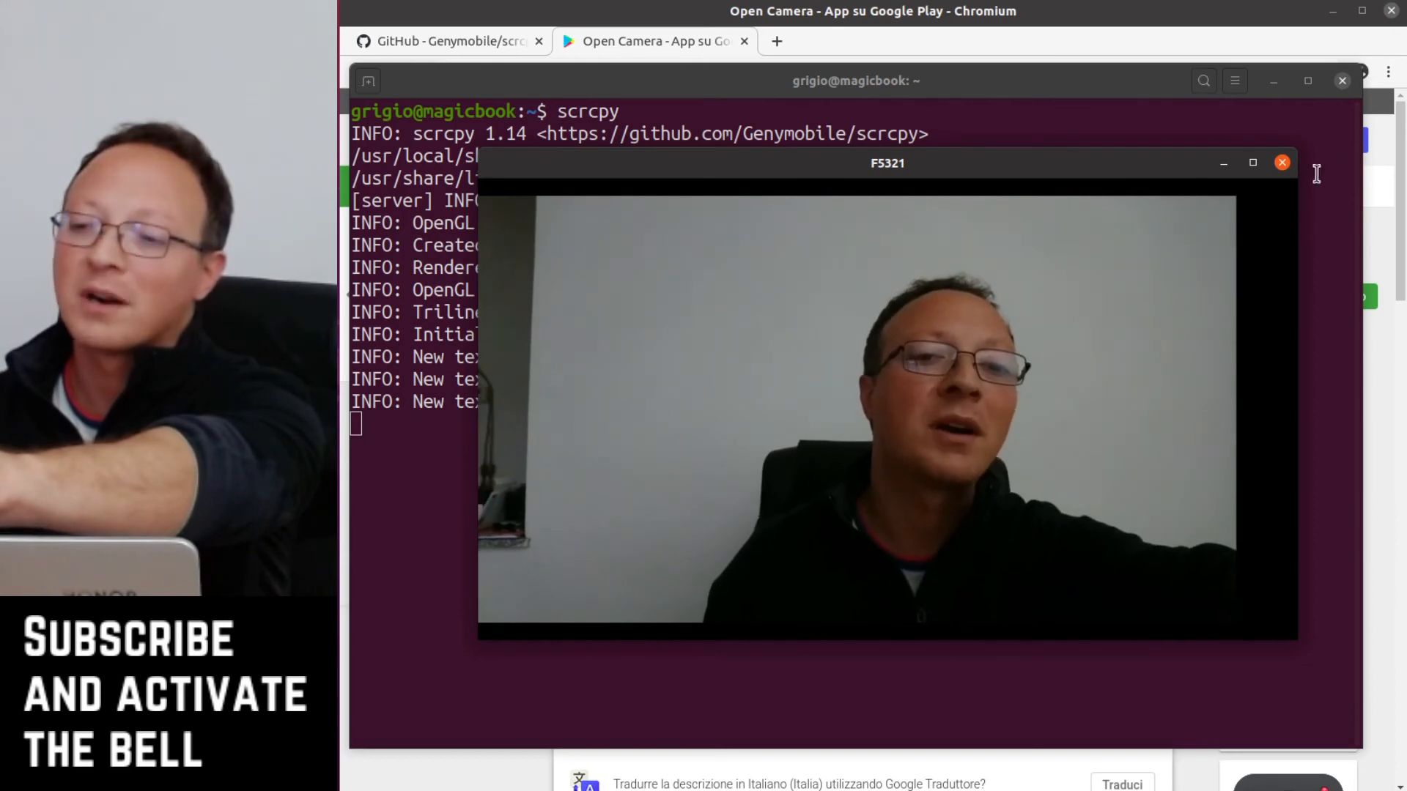
# Close the scrcpy mirroring window, returning to the terminal prompt.
pyautogui.click(1281, 161)
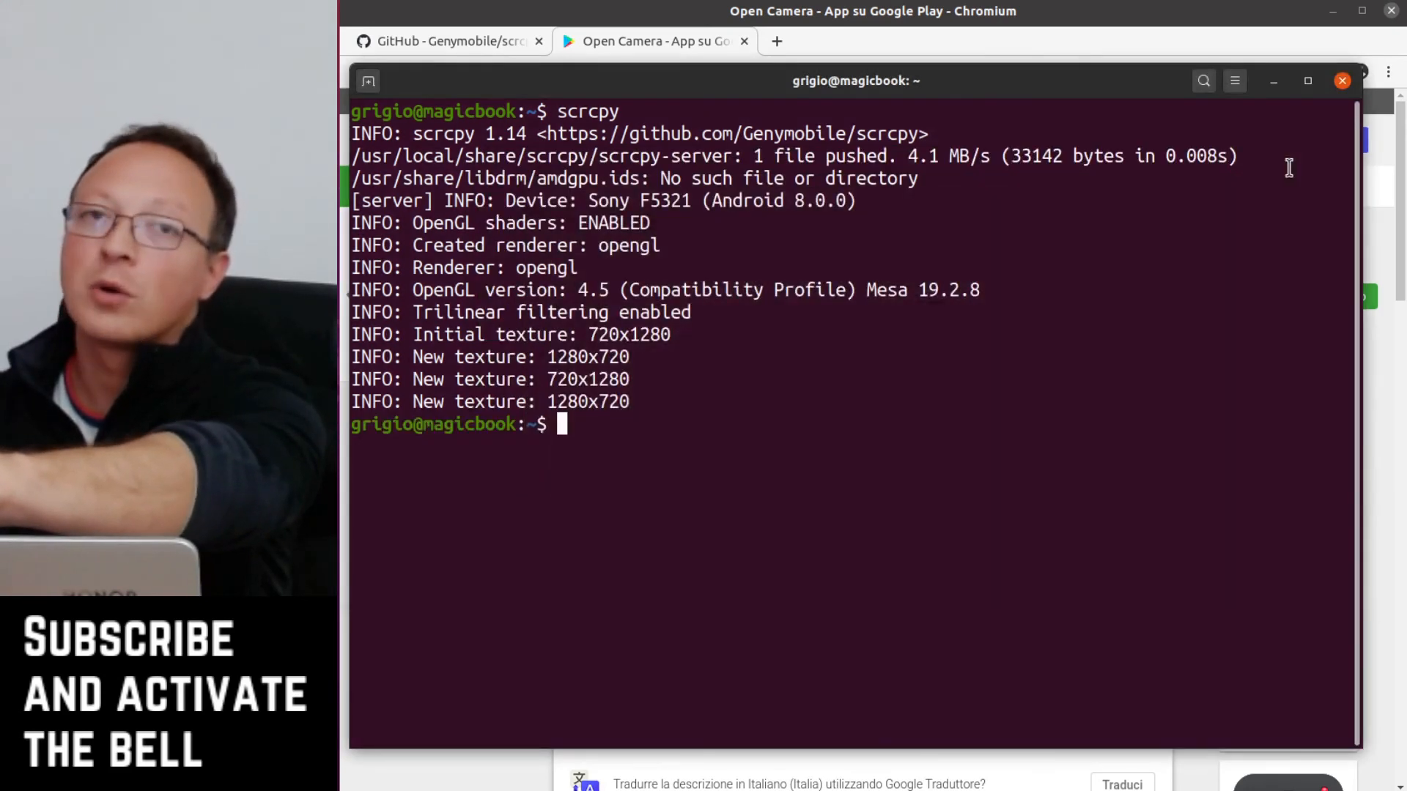